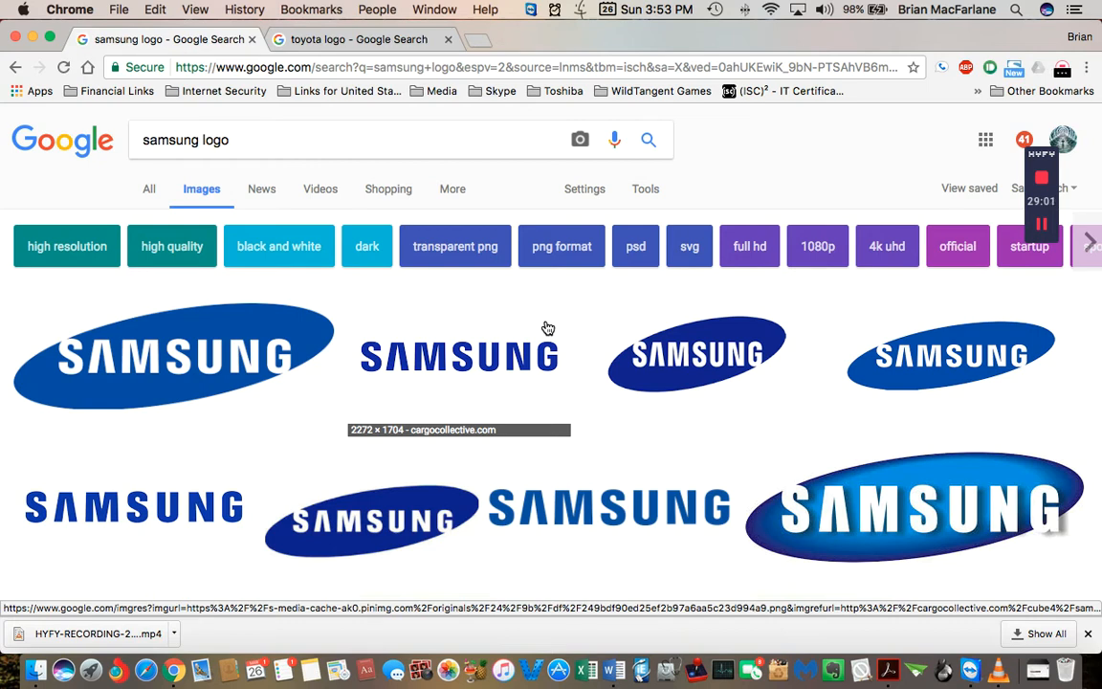
mouse_move(622, 553)
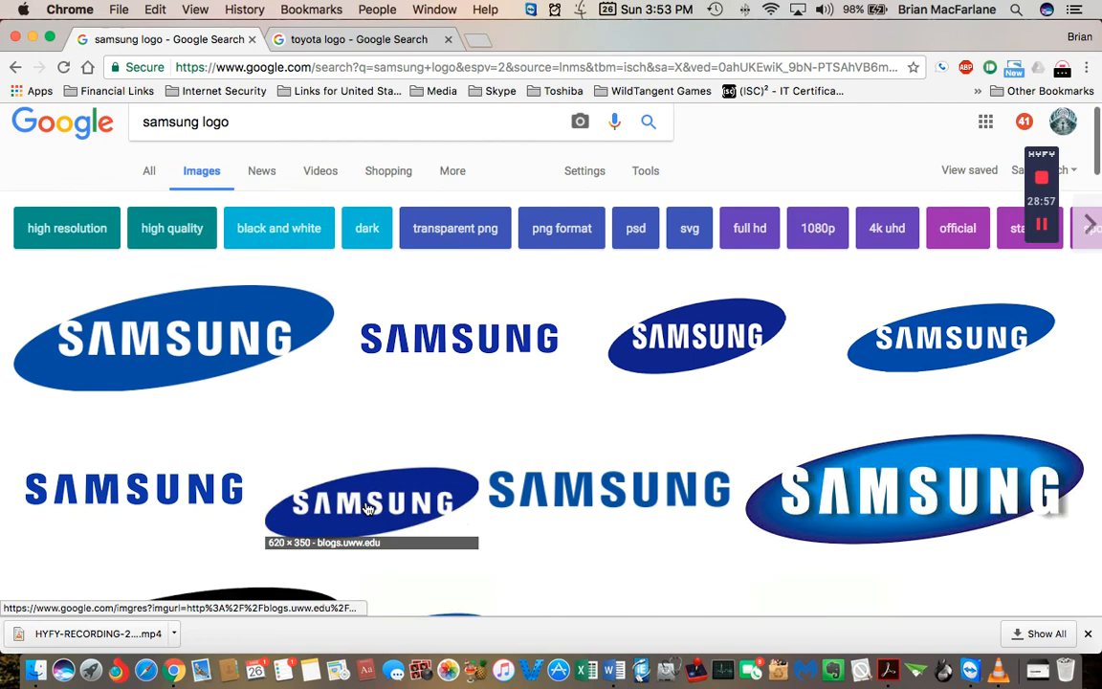
scroll(down, 3)
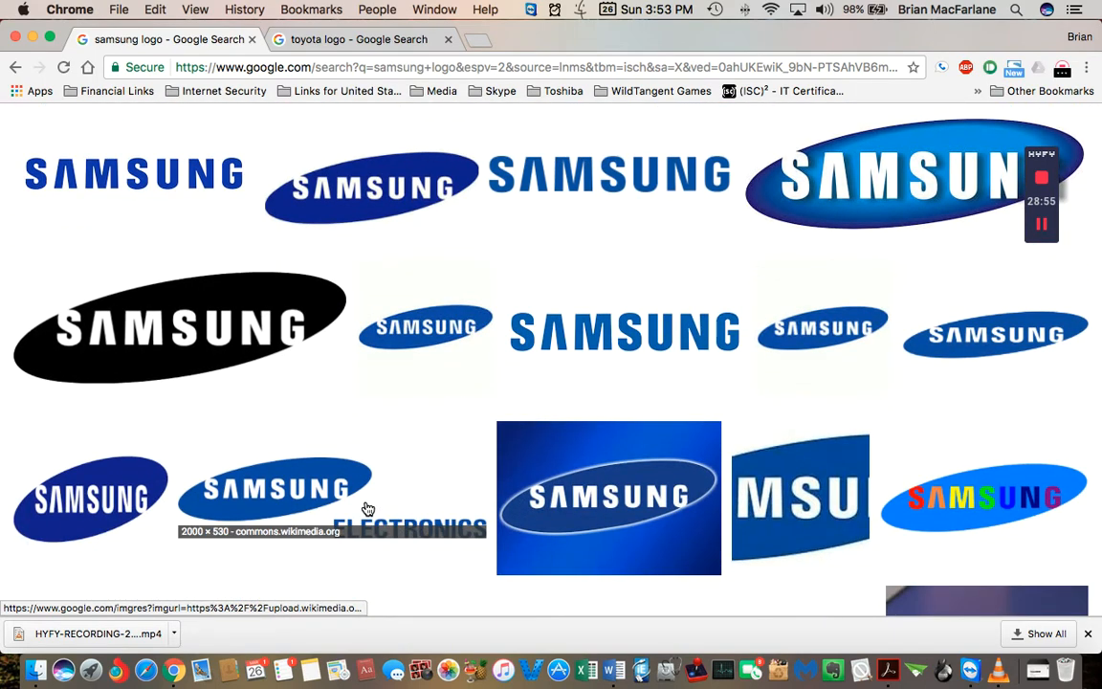
mouse_move(383, 488)
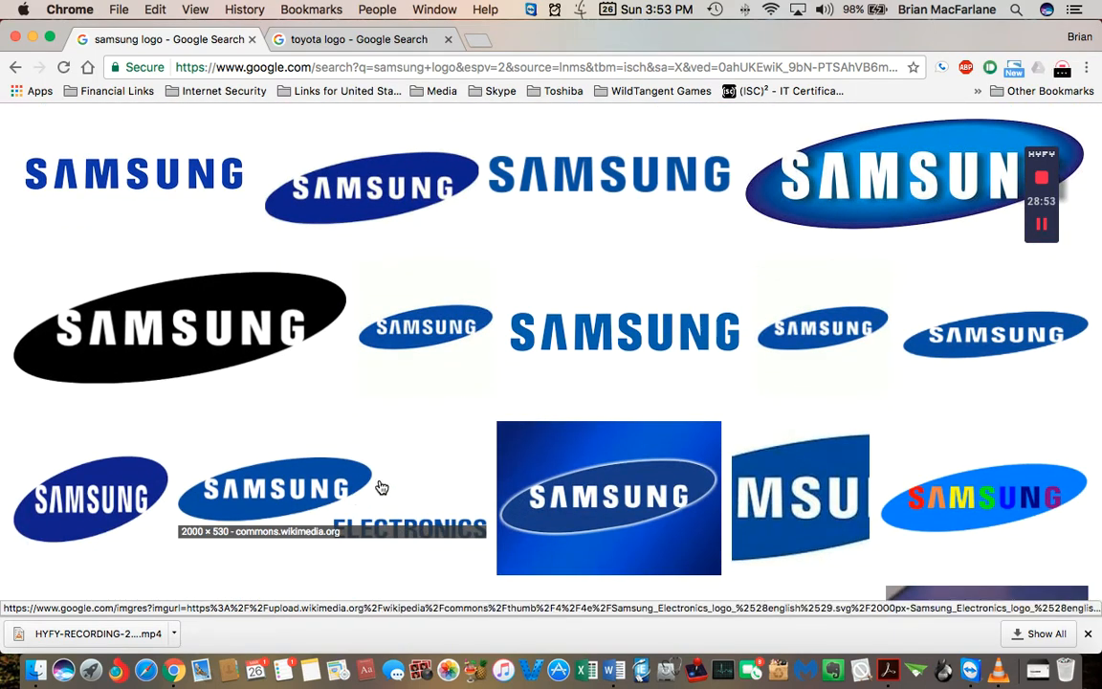
scroll(down, 3)
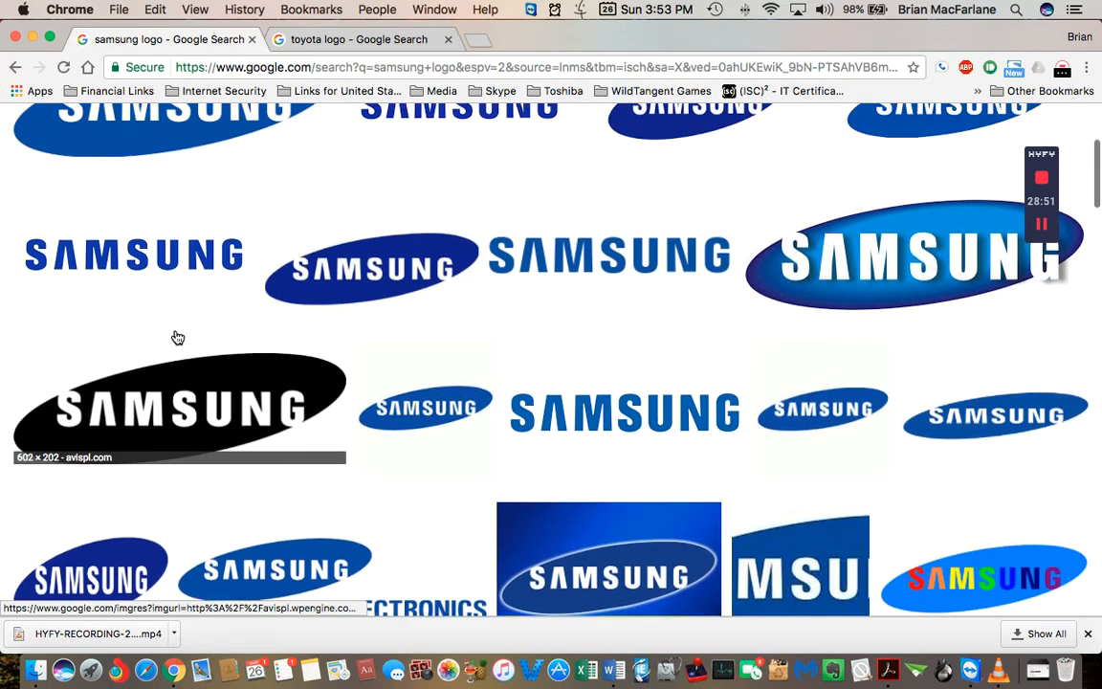
scroll(down, 3)
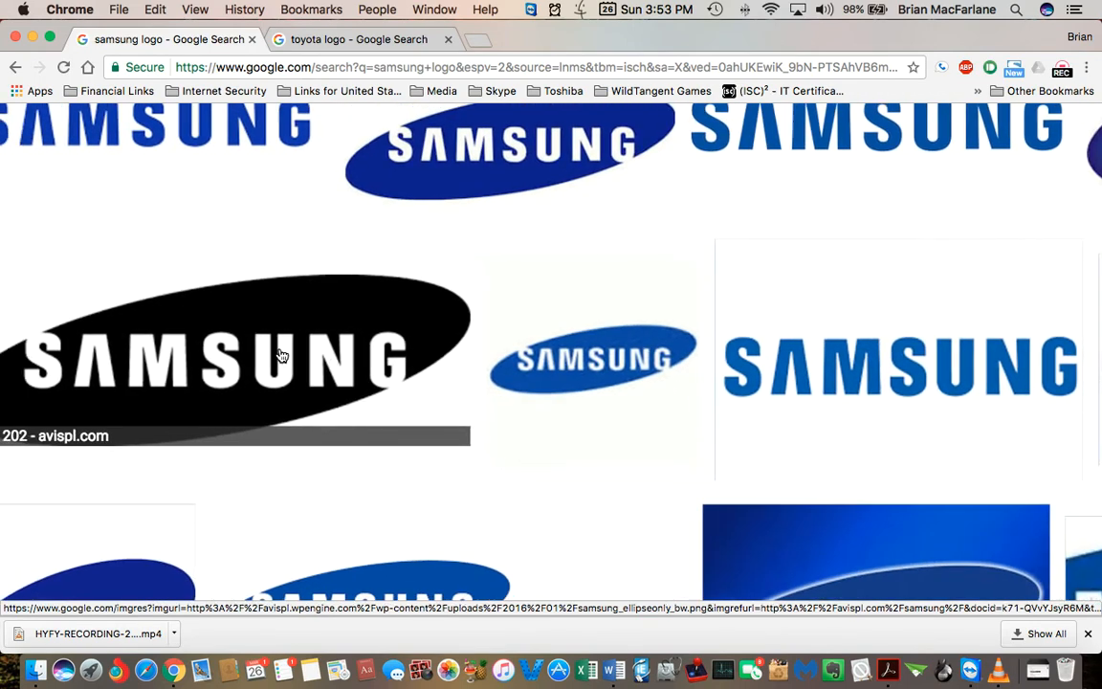
scroll(down, 3)
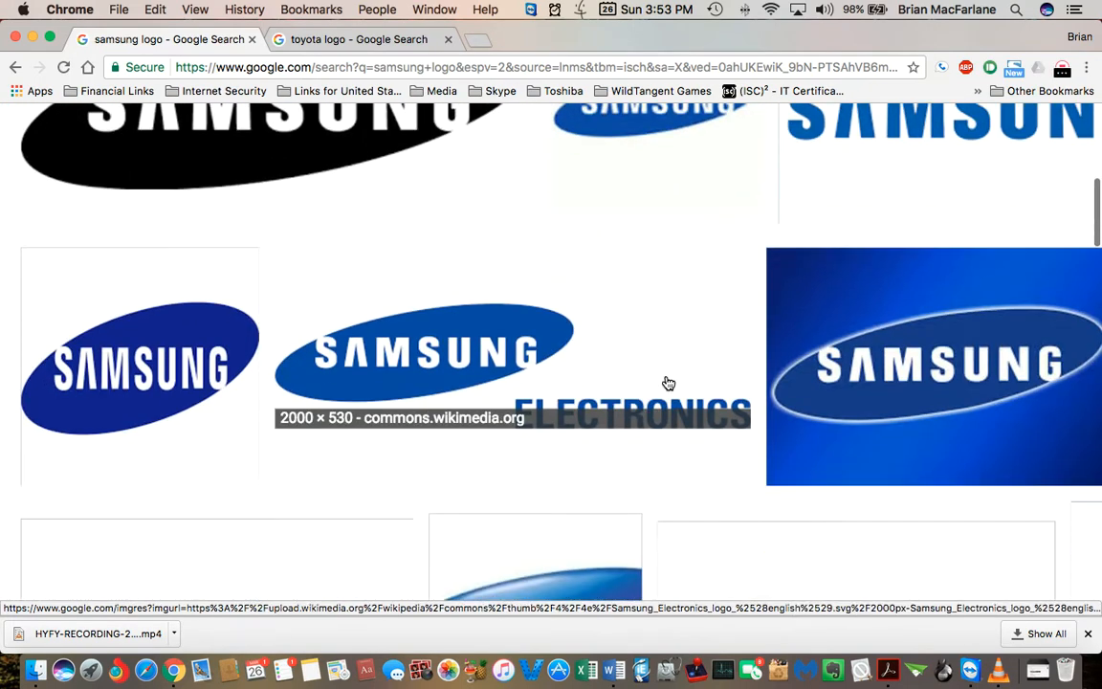
scroll(down, 3)
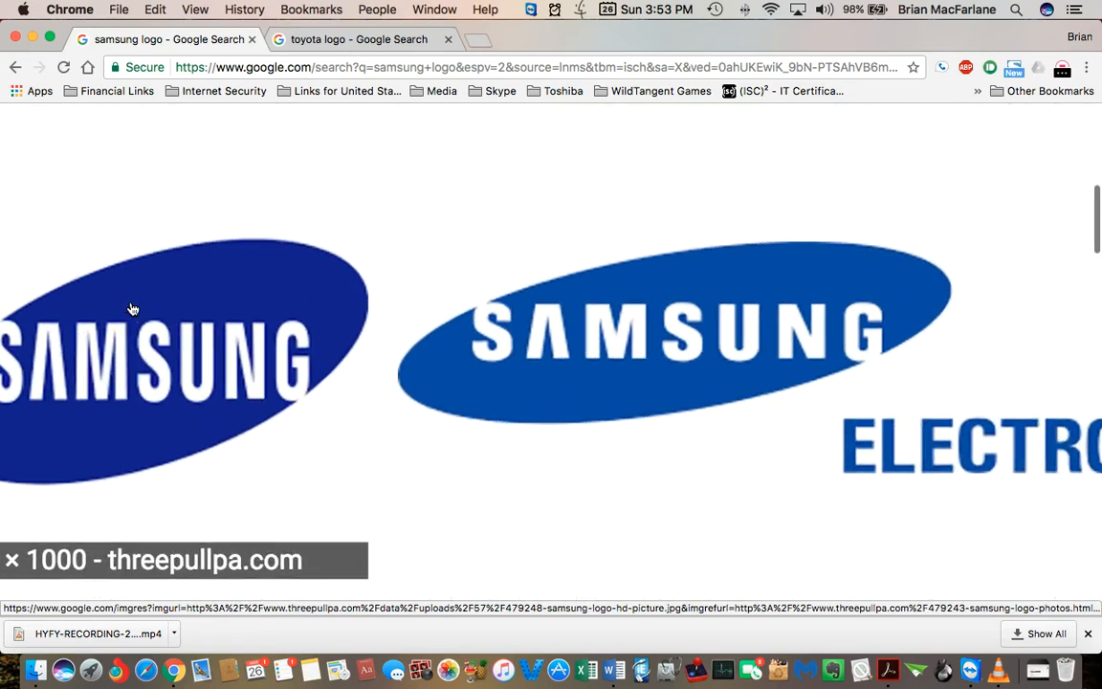
scroll(down, 3)
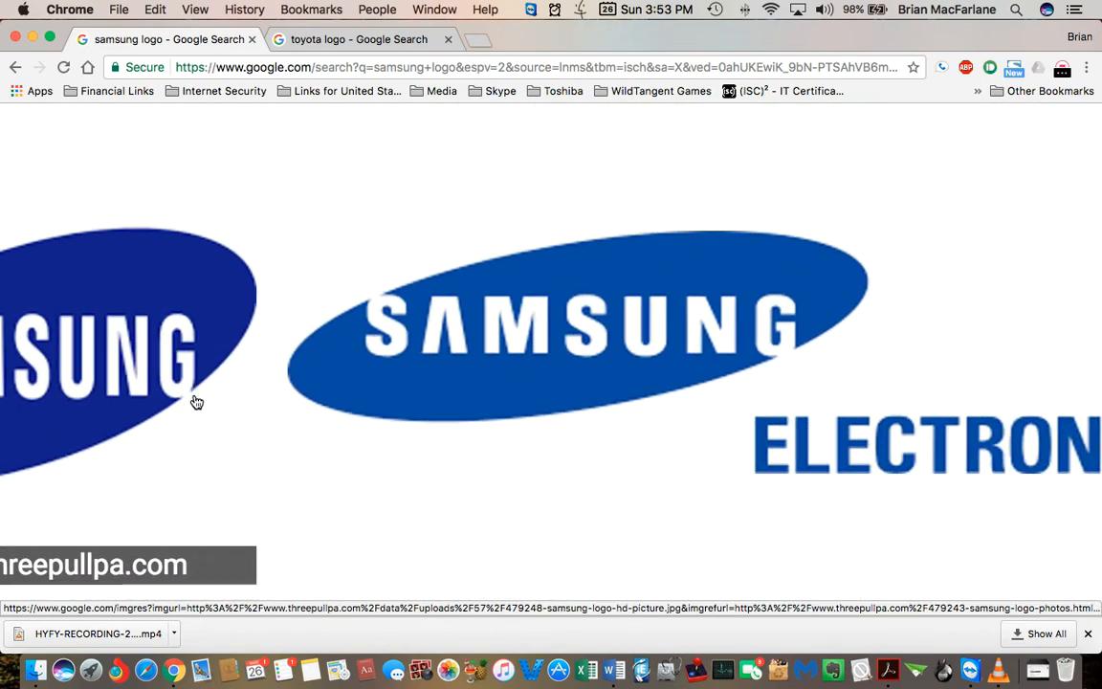
mouse_move(172, 373)
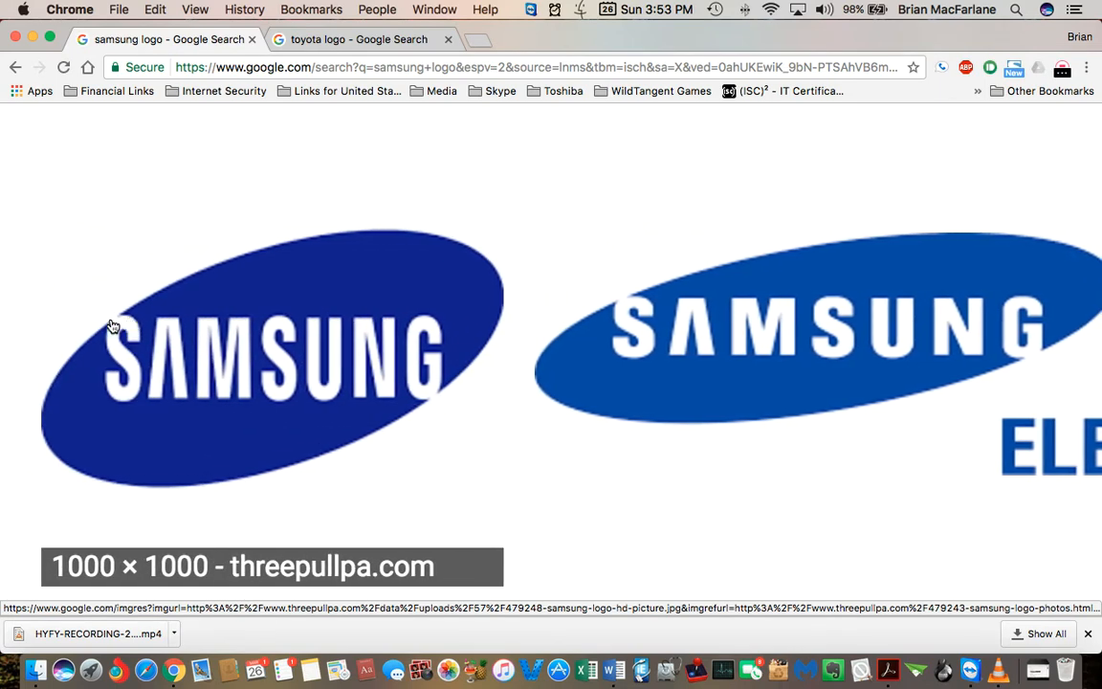
mouse_move(238, 333)
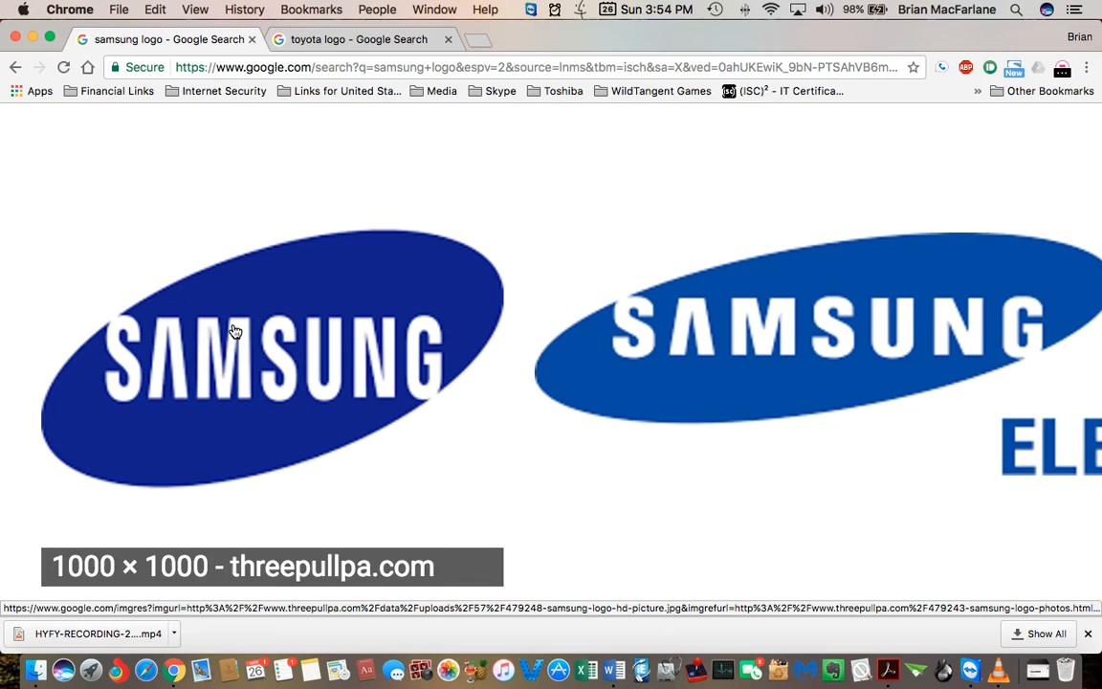
scroll(down, 3)
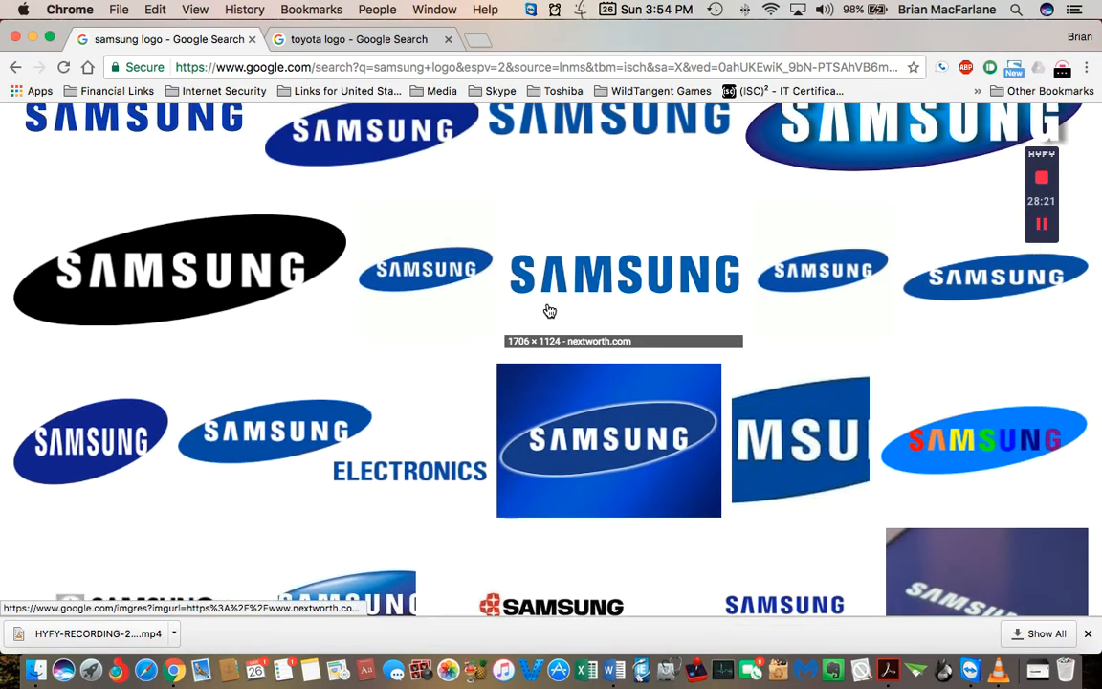
scroll(up, 3)
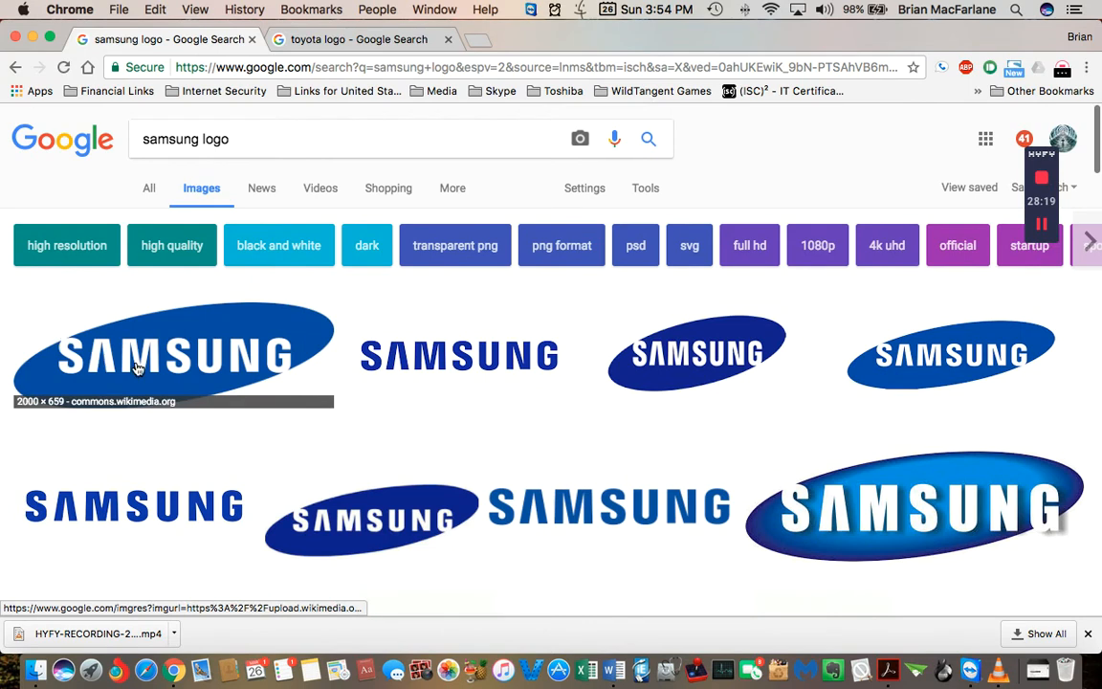
mouse_move(448, 373)
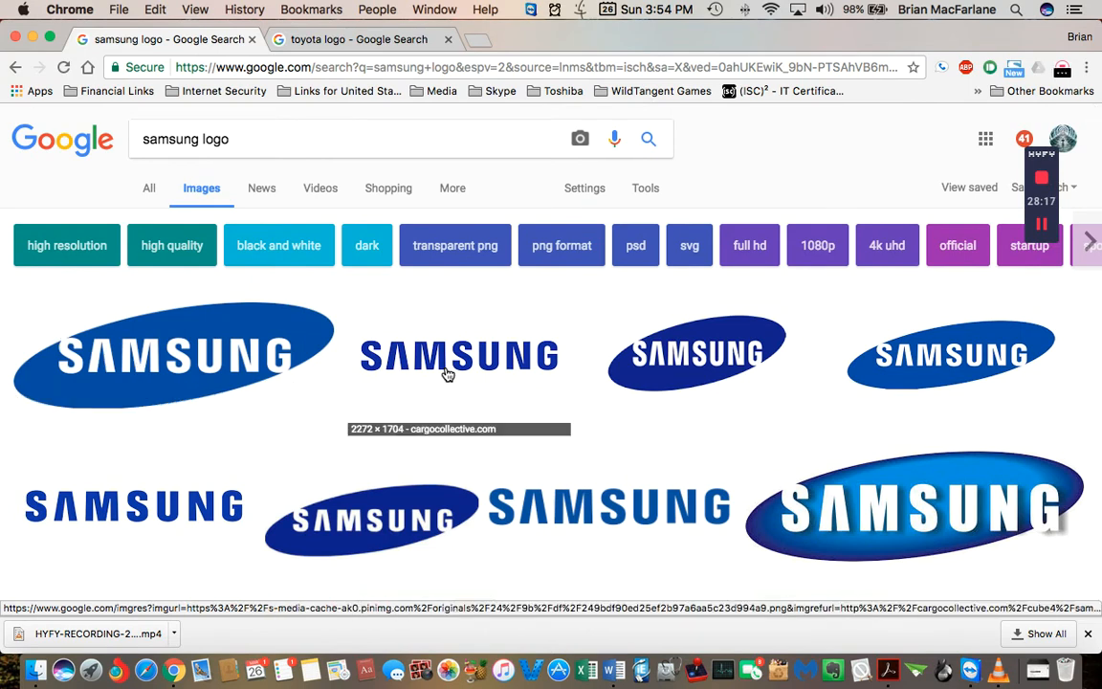
mouse_move(509, 333)
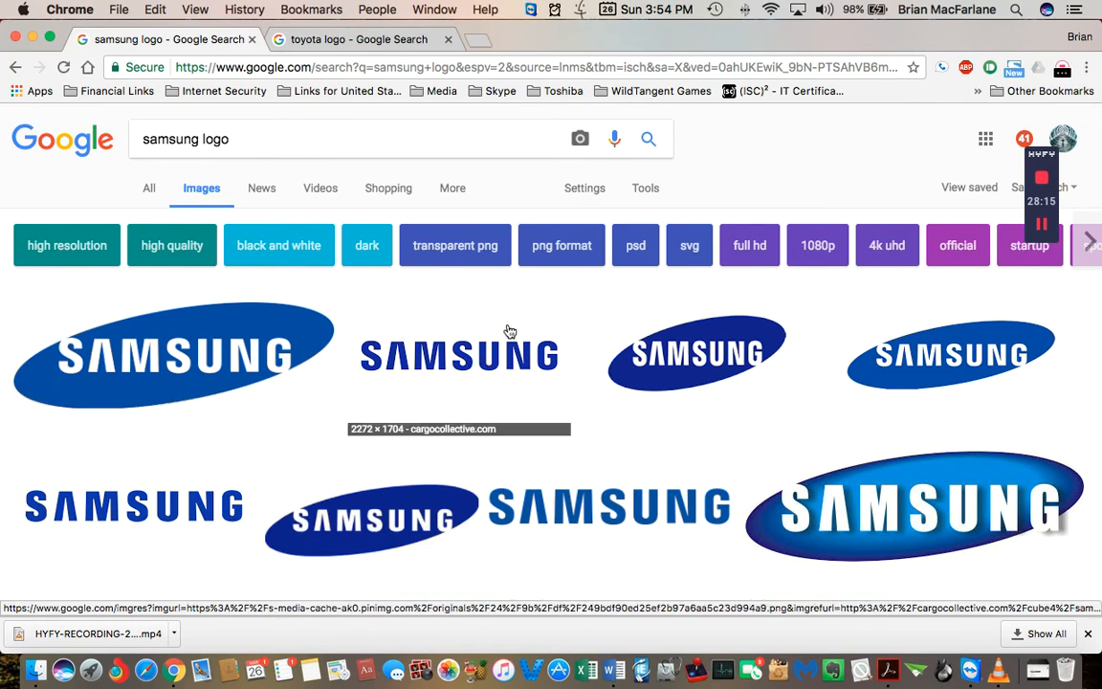
scroll(down, 3)
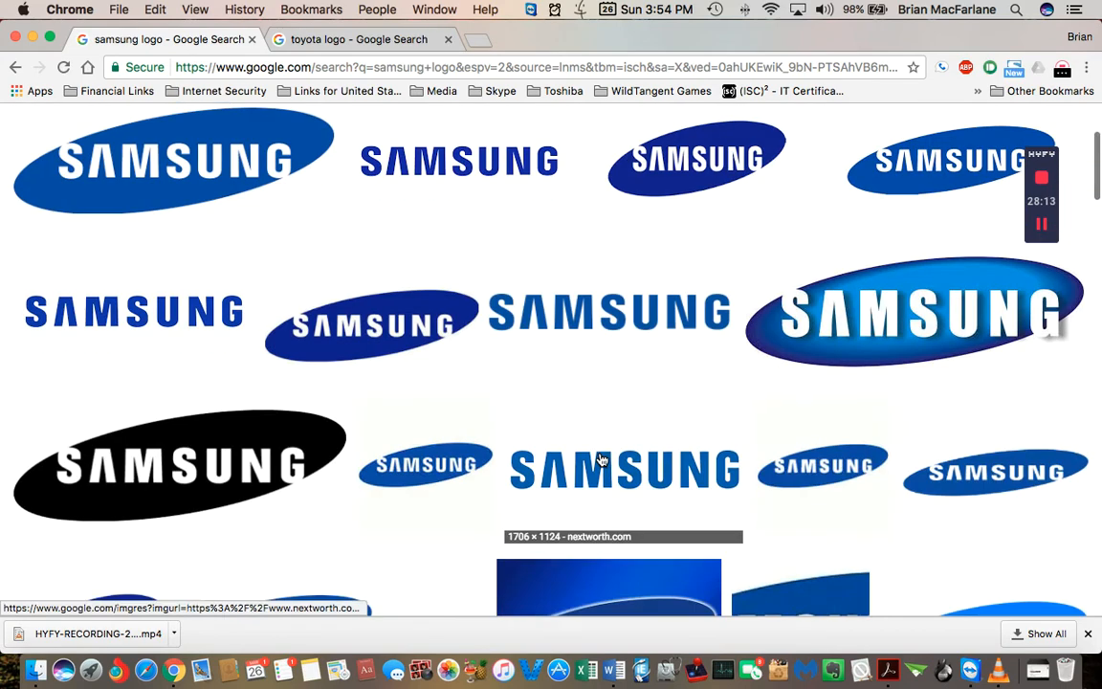
scroll(down, 3)
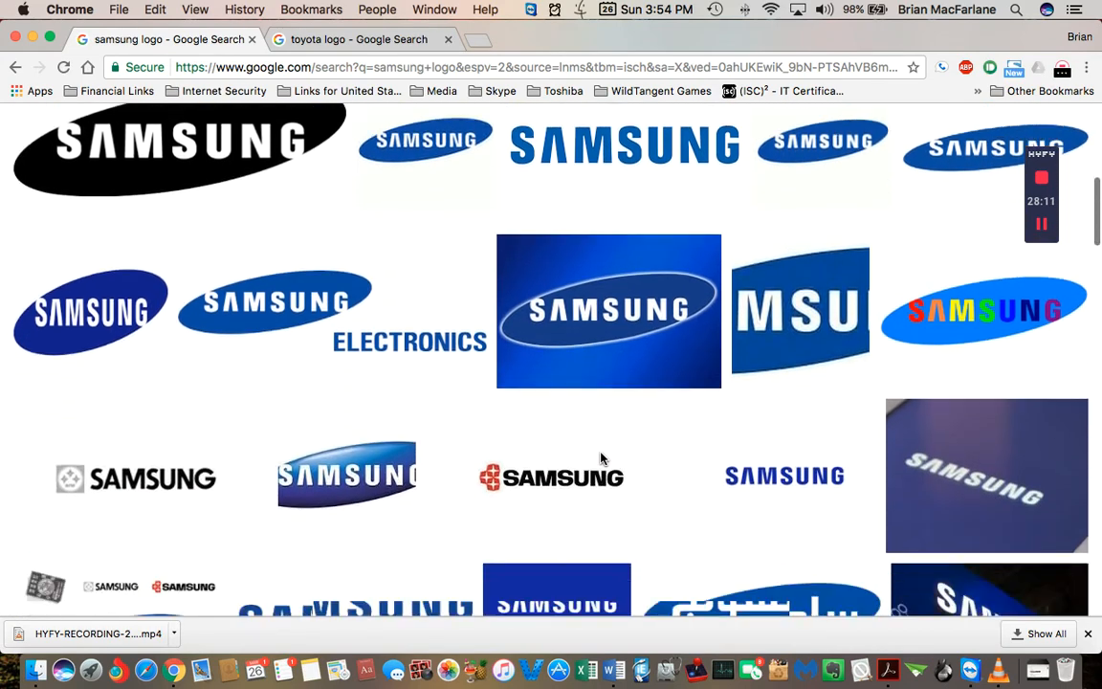
scroll(down, 3)
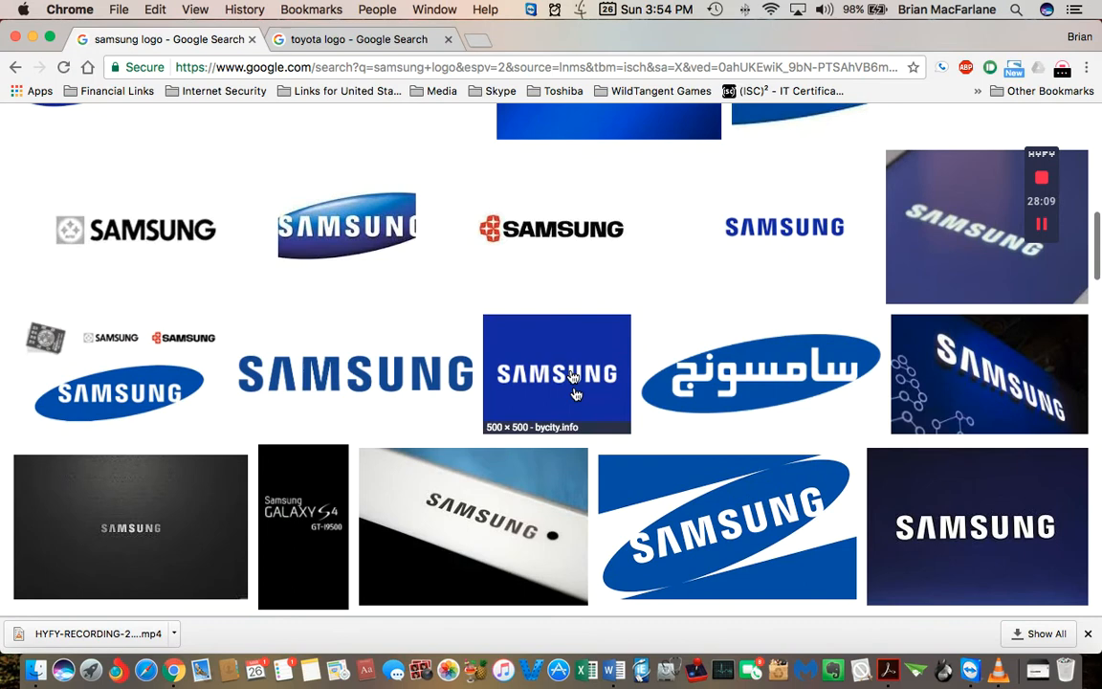
mouse_move(551, 230)
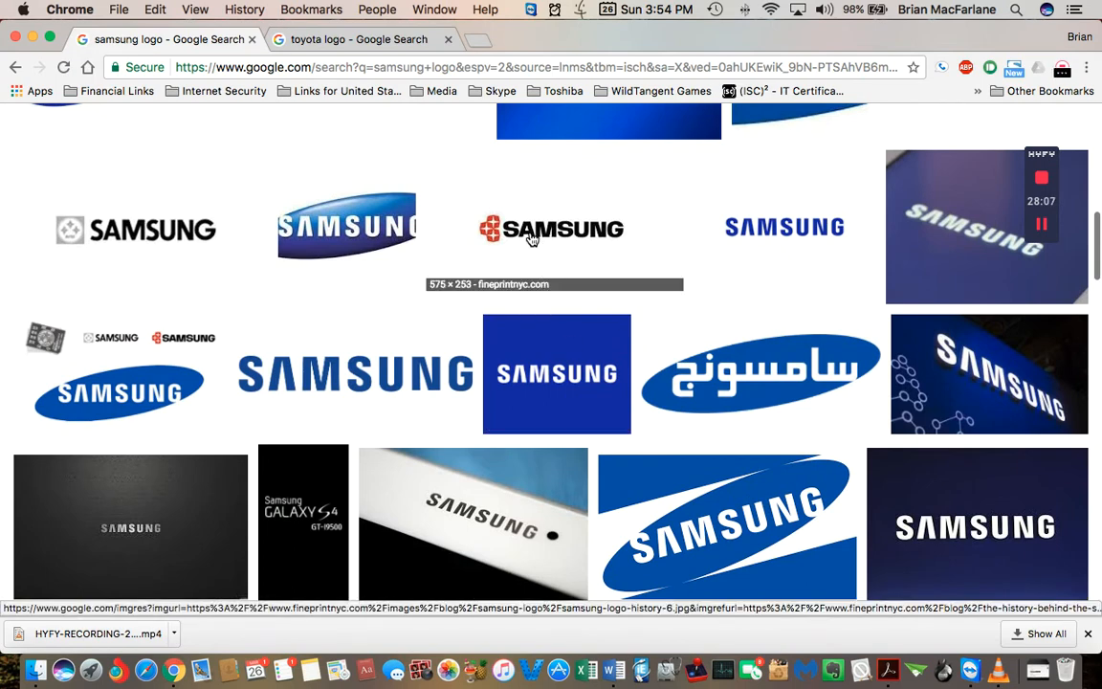
mouse_move(559, 249)
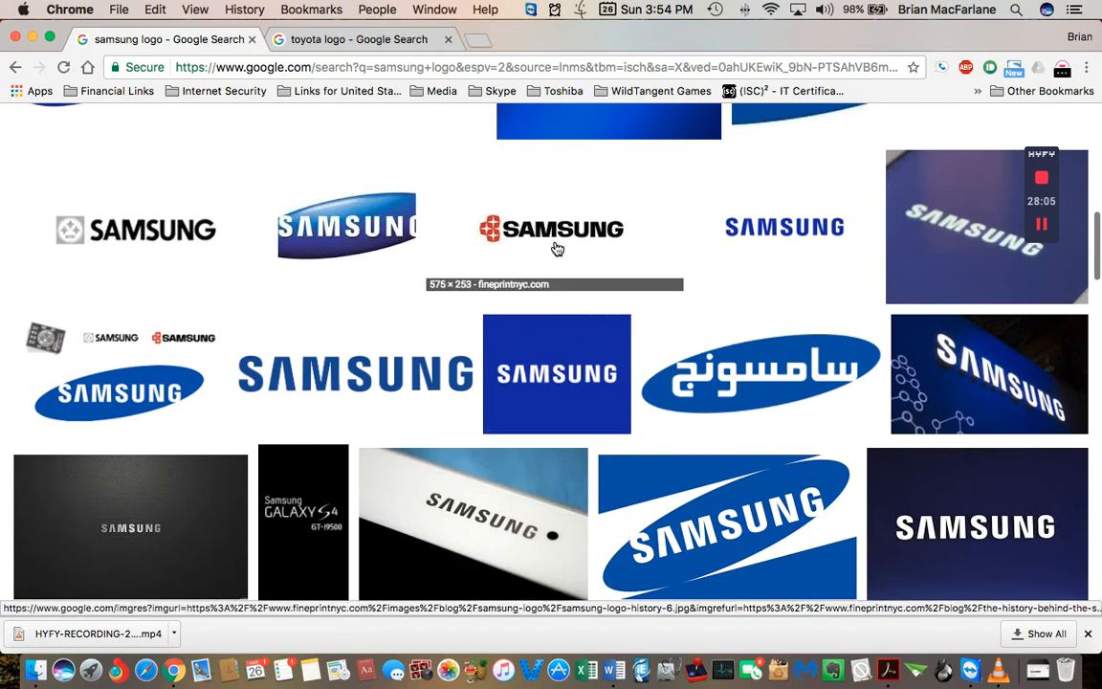
mouse_move(568, 373)
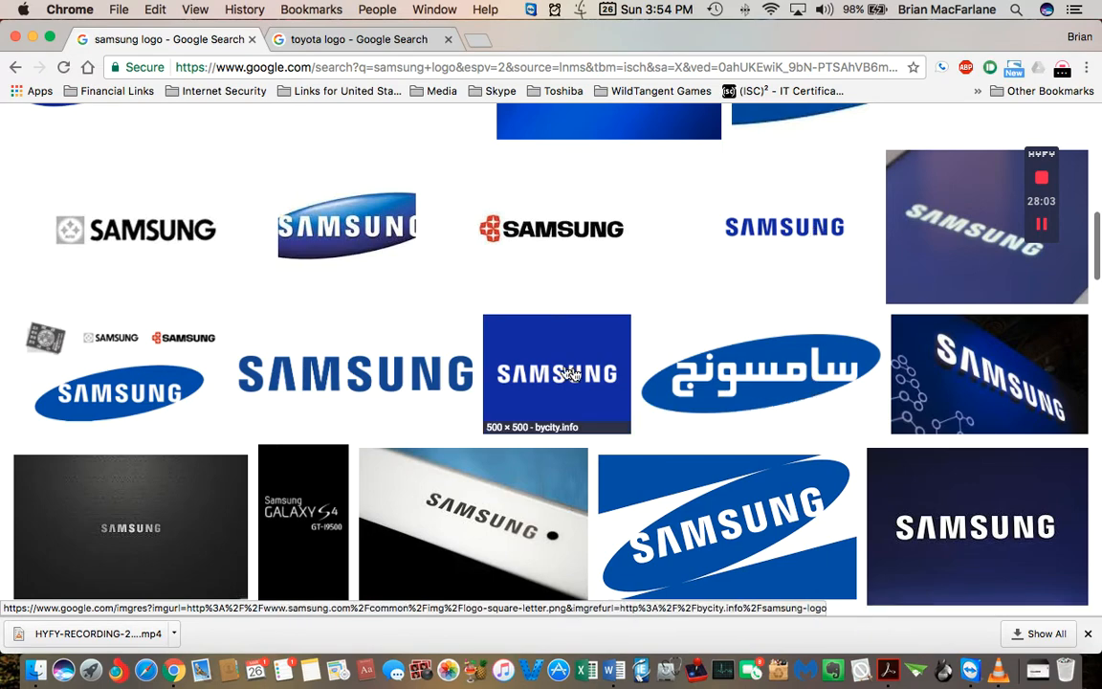
scroll(down, 3)
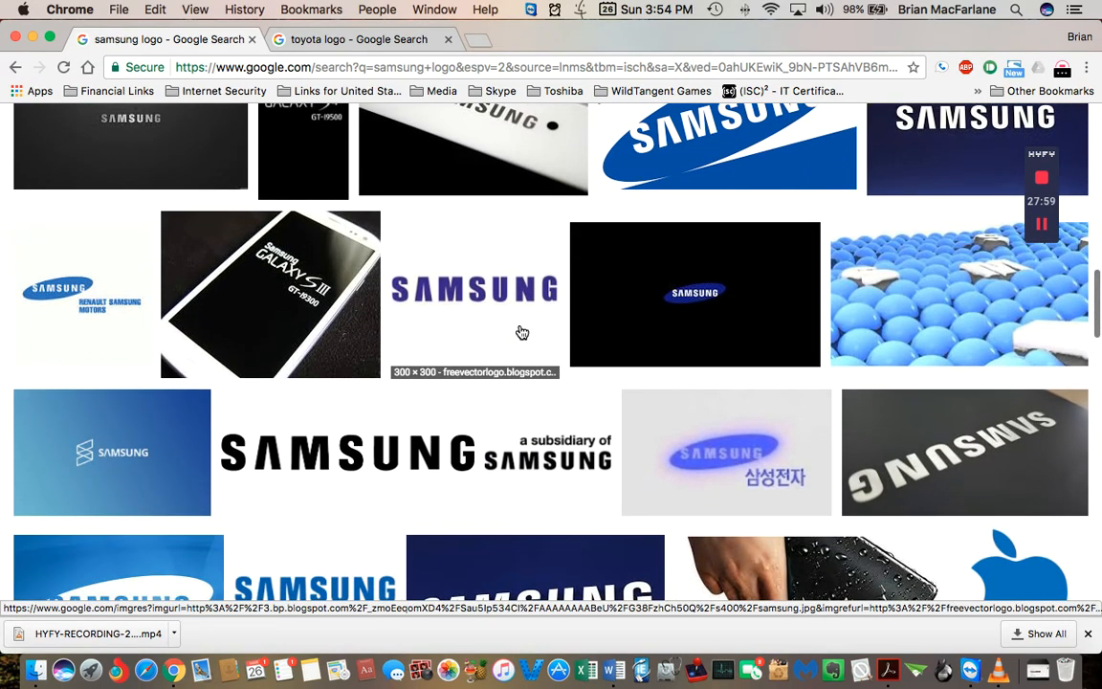
scroll(down, 3)
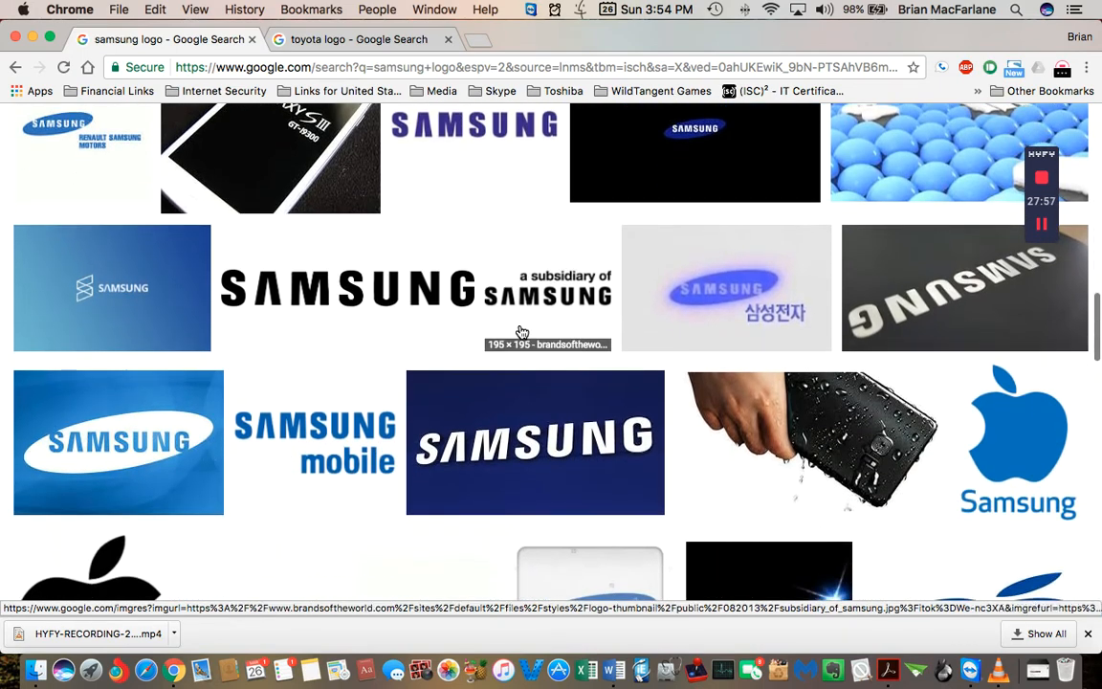
scroll(down, 3)
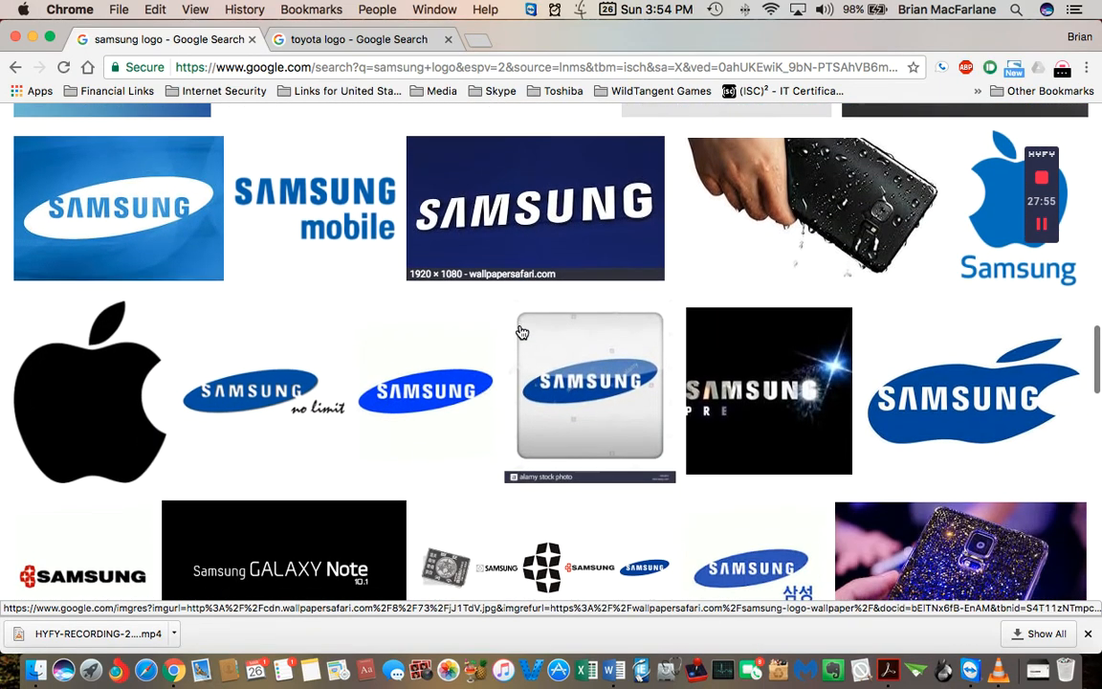
scroll(down, 3)
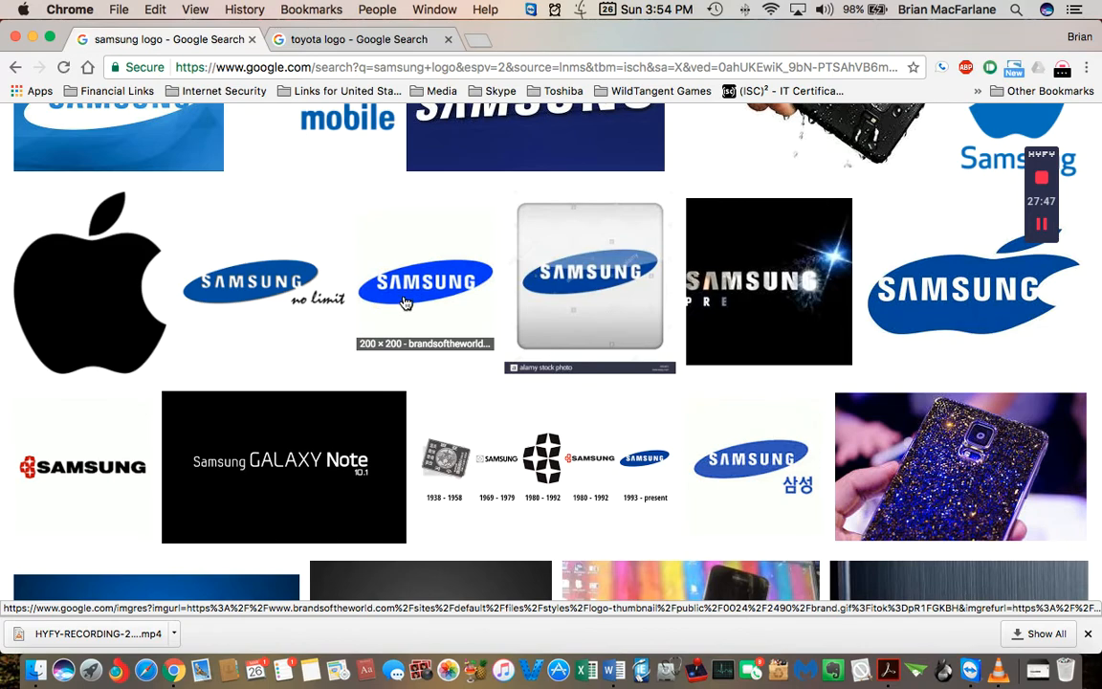
scroll(down, 3)
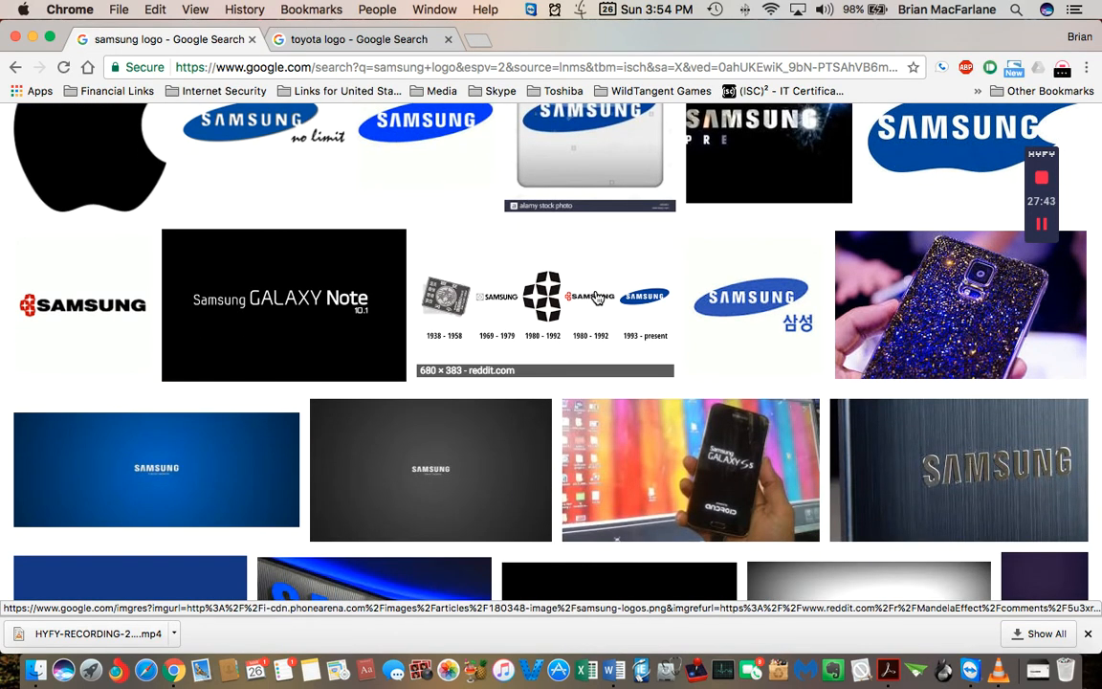
scroll(down, 3)
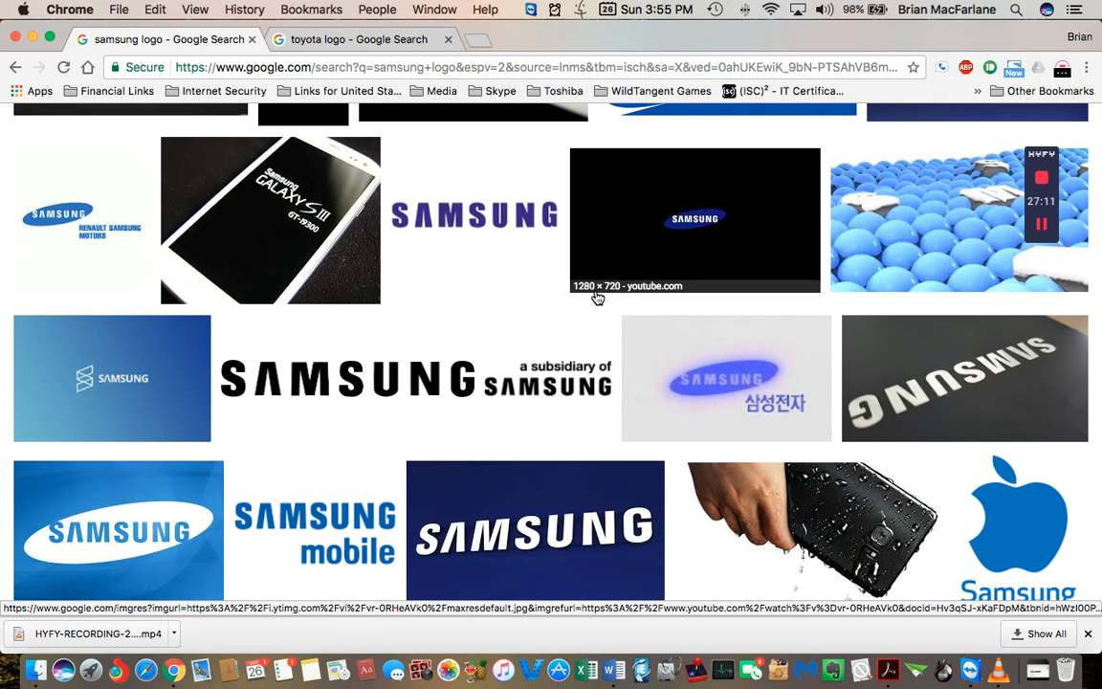
mouse_move(169, 381)
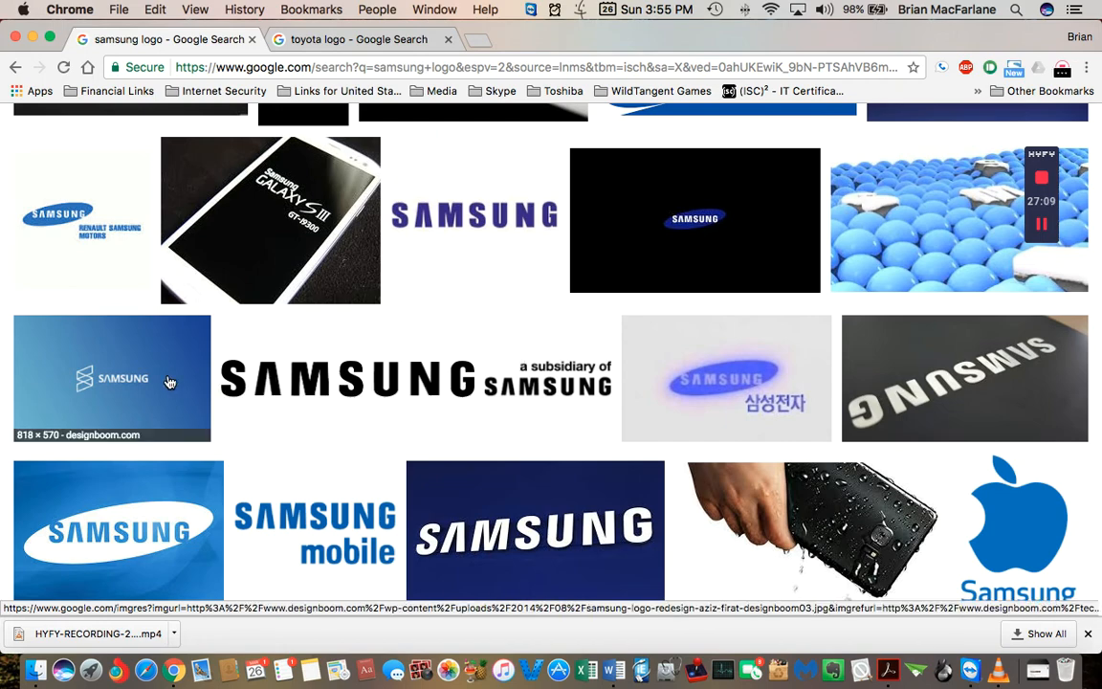
scroll(down, 3)
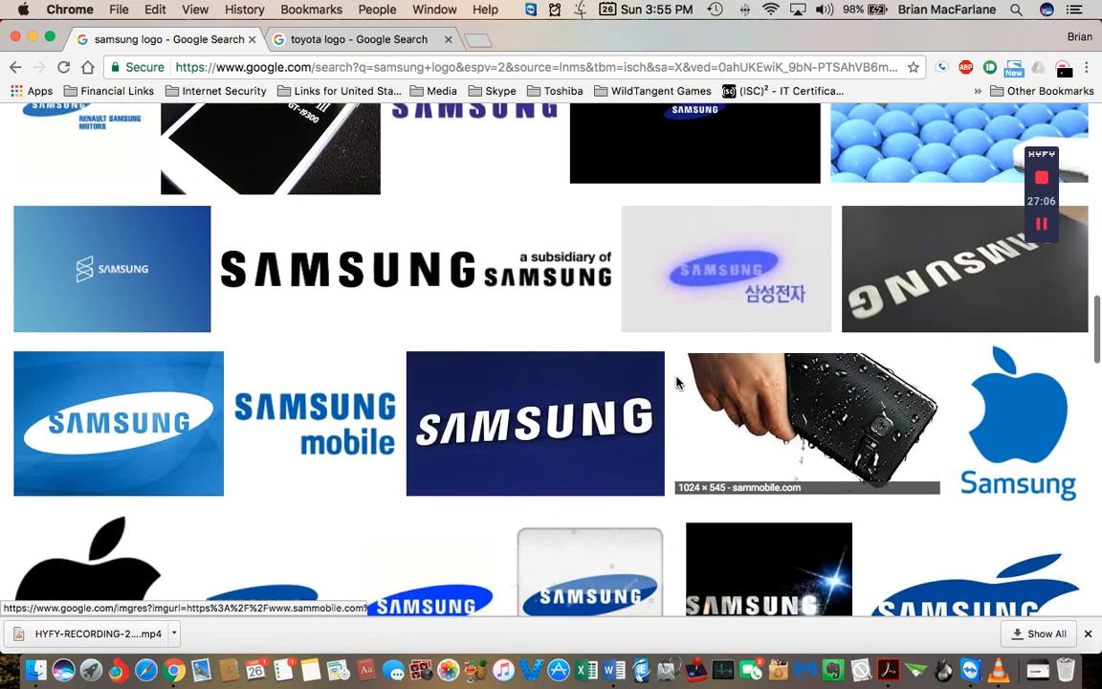
scroll(down, 3)
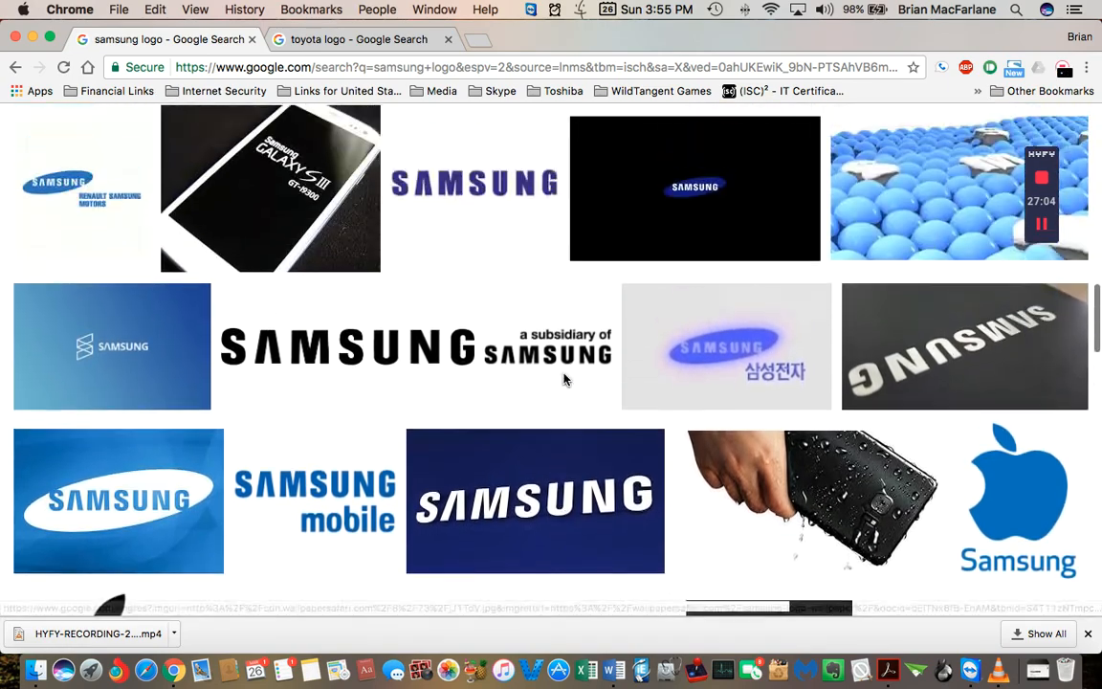
scroll(down, 3)
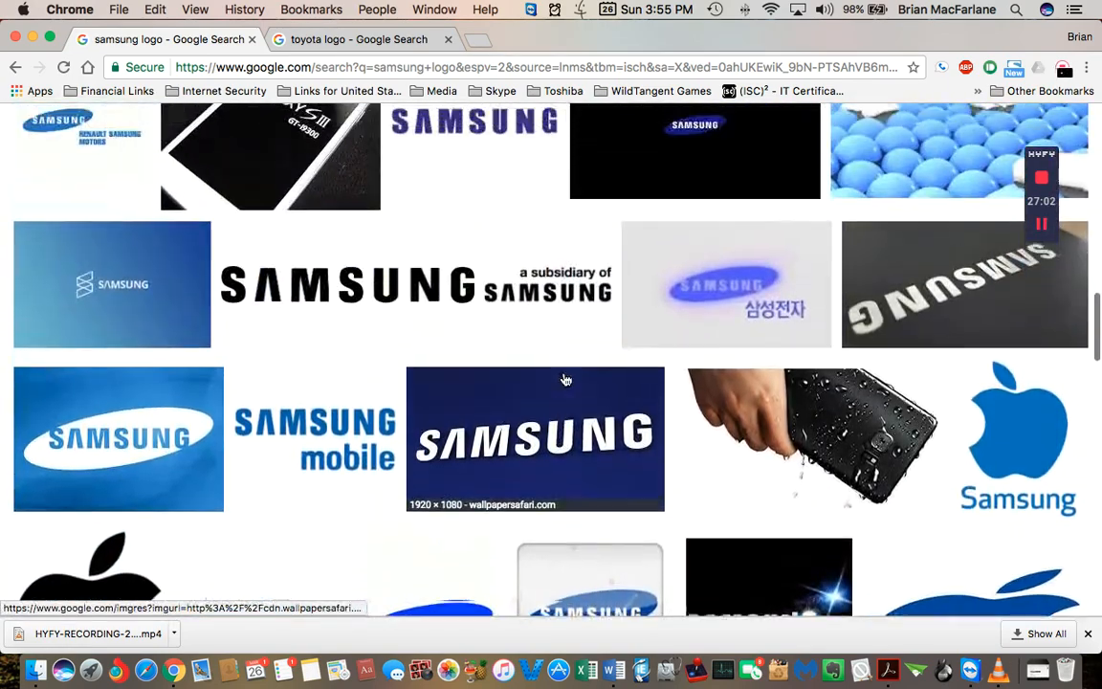
scroll(down, 3)
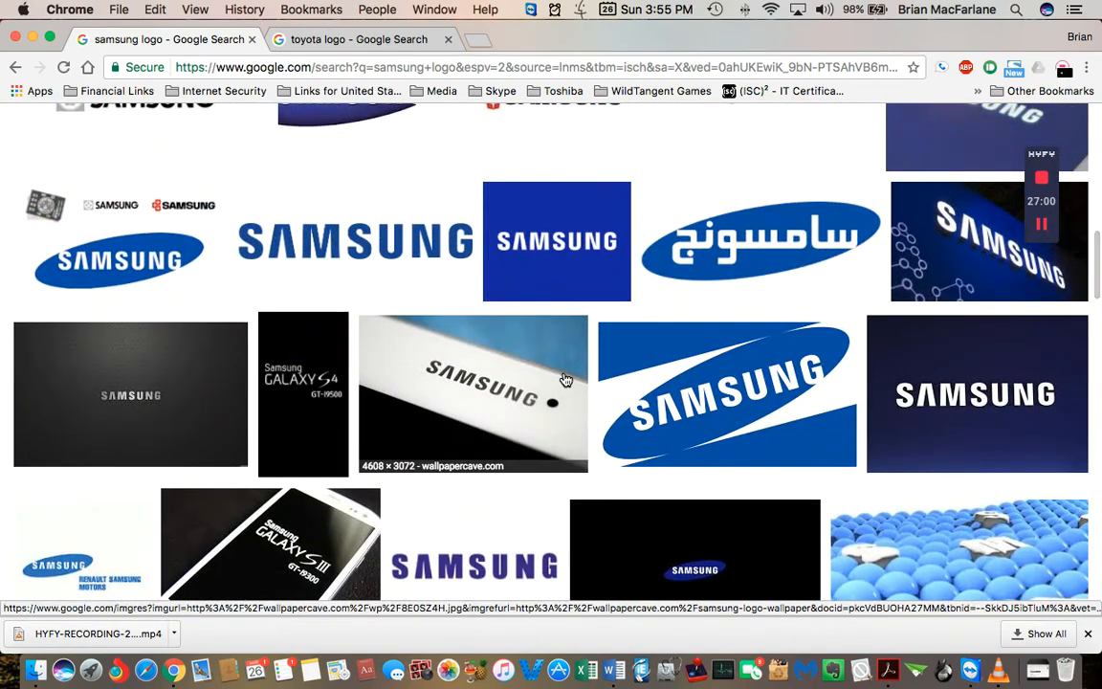
scroll(down, 3)
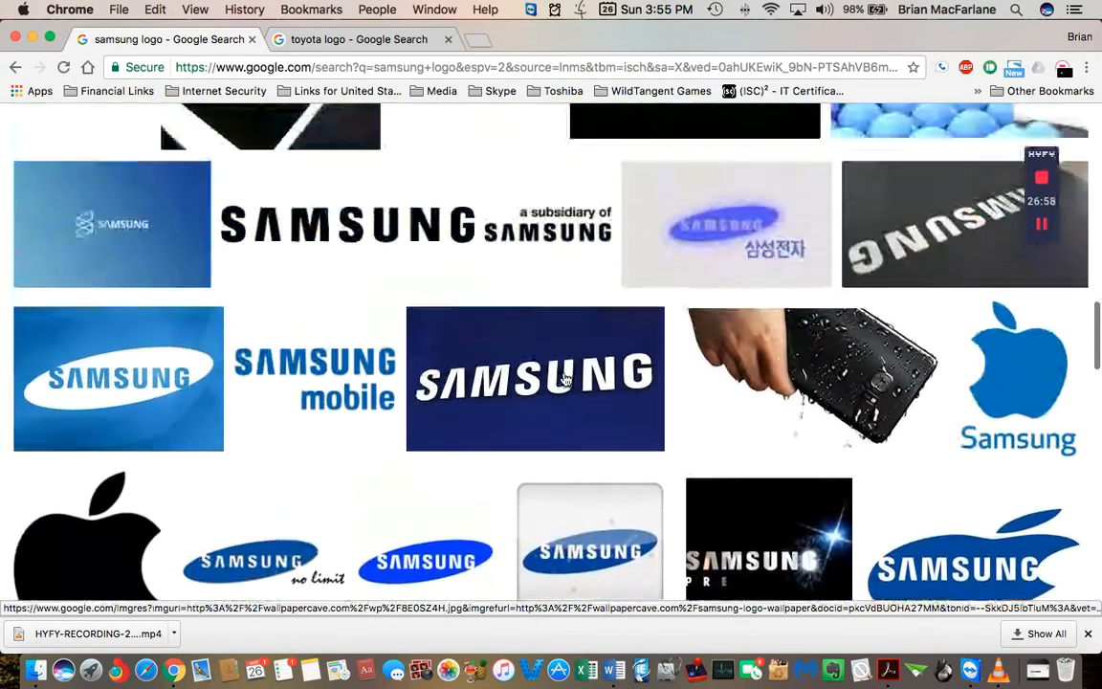
scroll(down, 3)
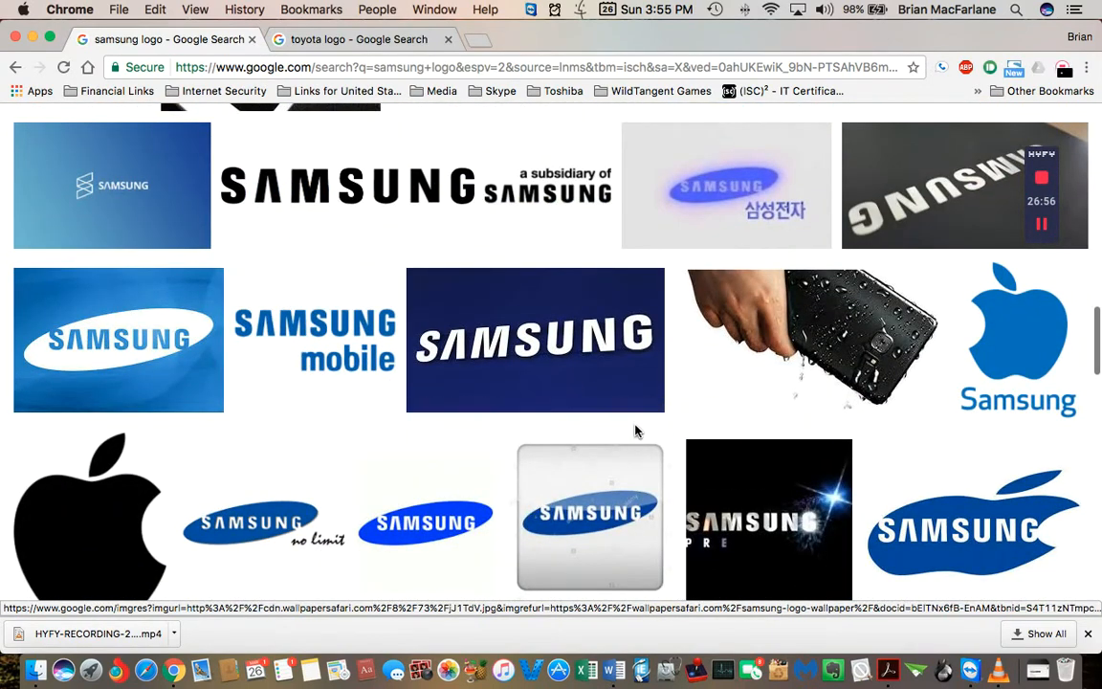
mouse_move(643, 424)
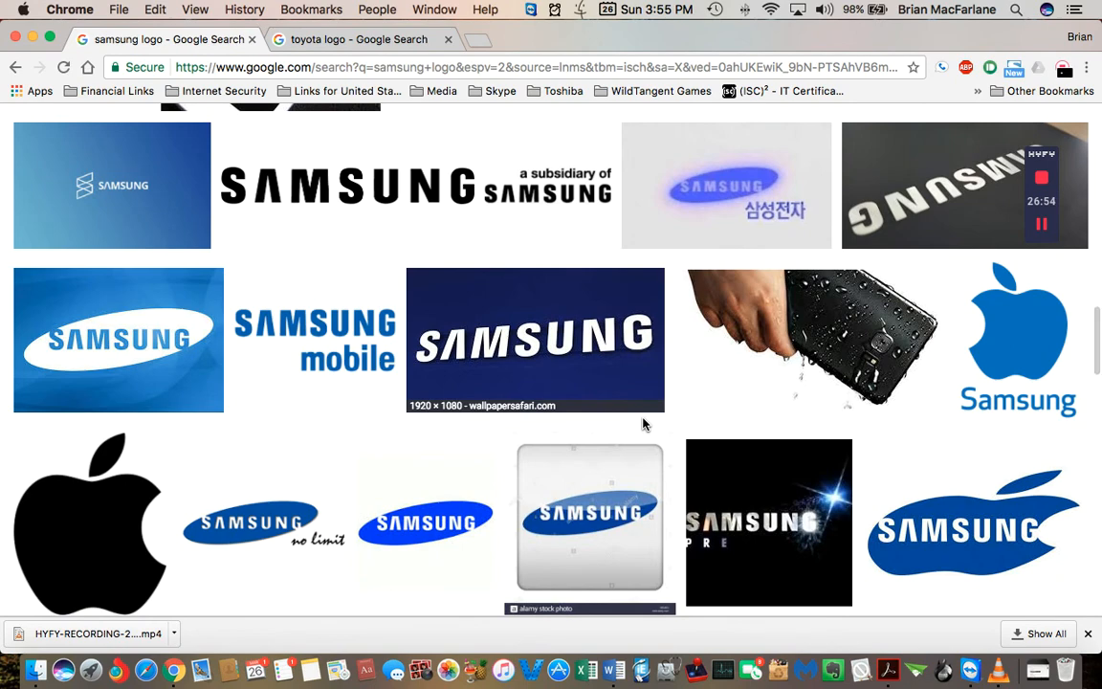